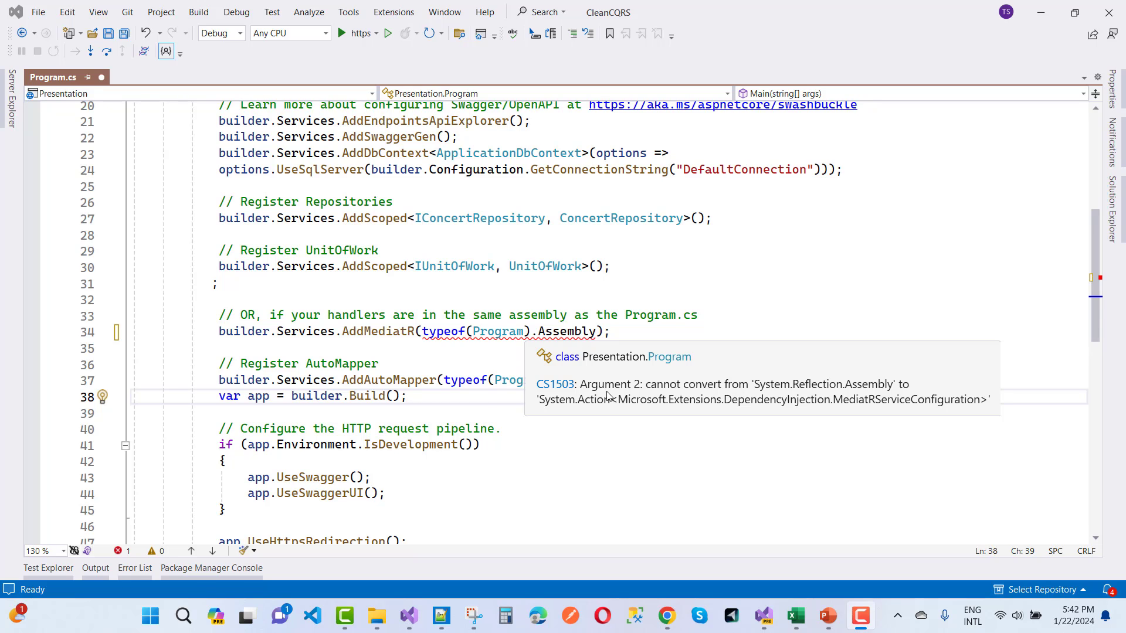
mouse_move(637, 384)
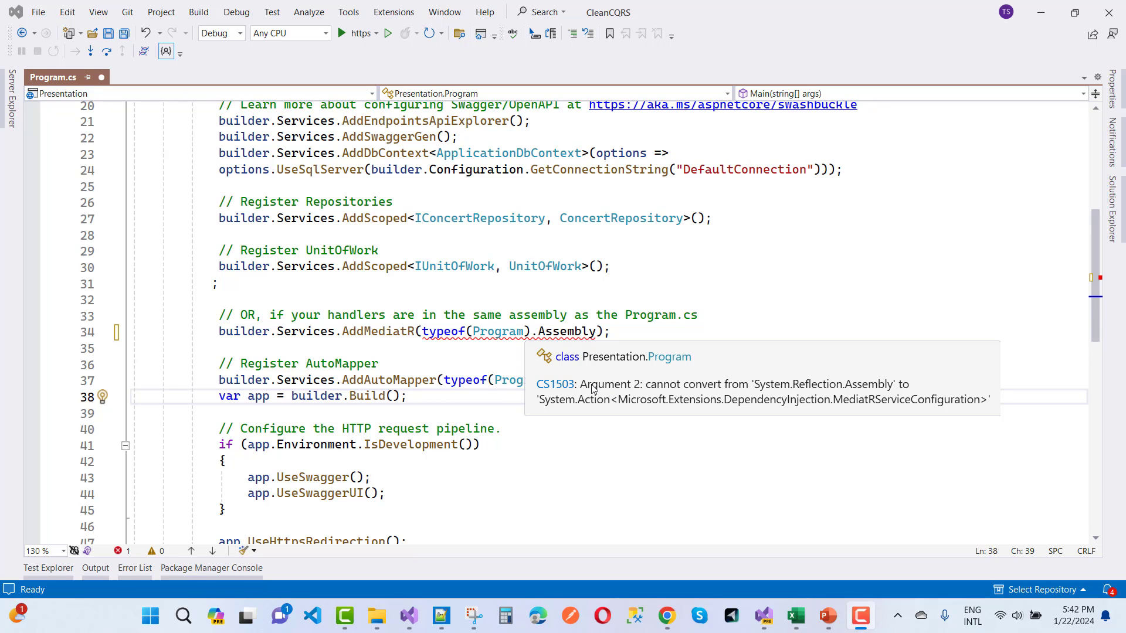
mouse_move(612, 378)
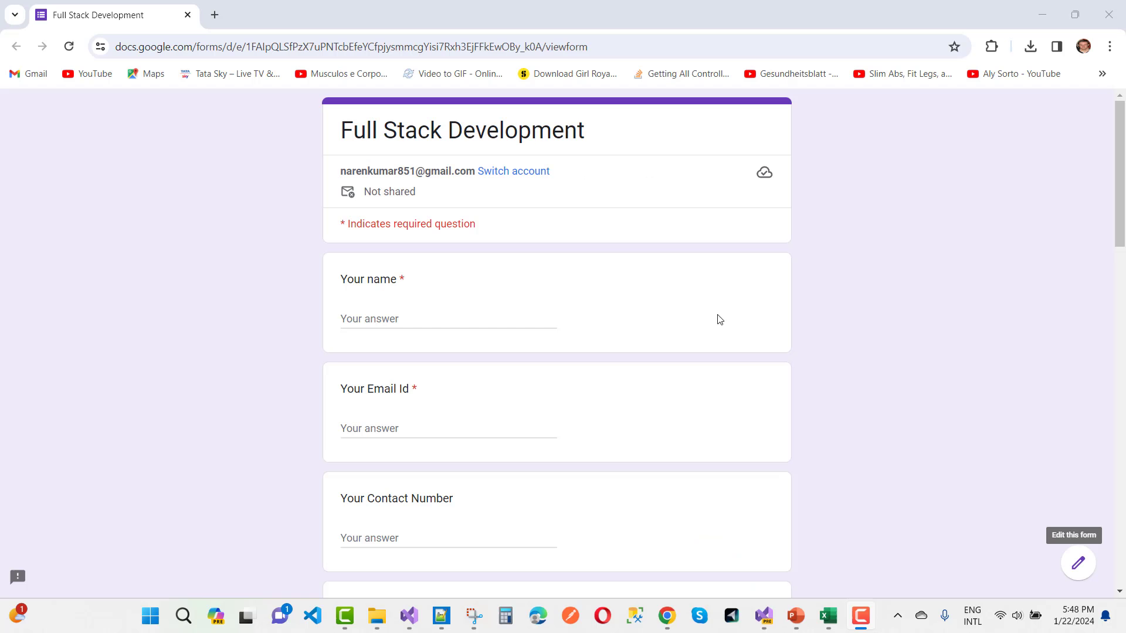
mouse_move(498, 243)
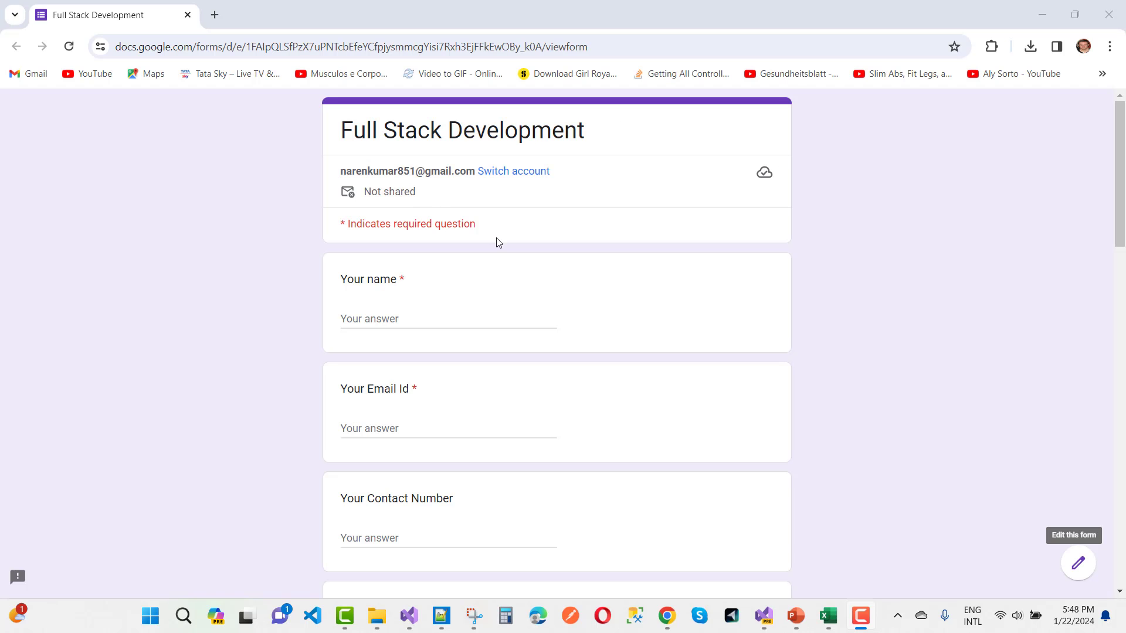
Scroll through the page, briefly selecting the PayPal id text before returning to Program.cs line 34
scroll(down, 3)
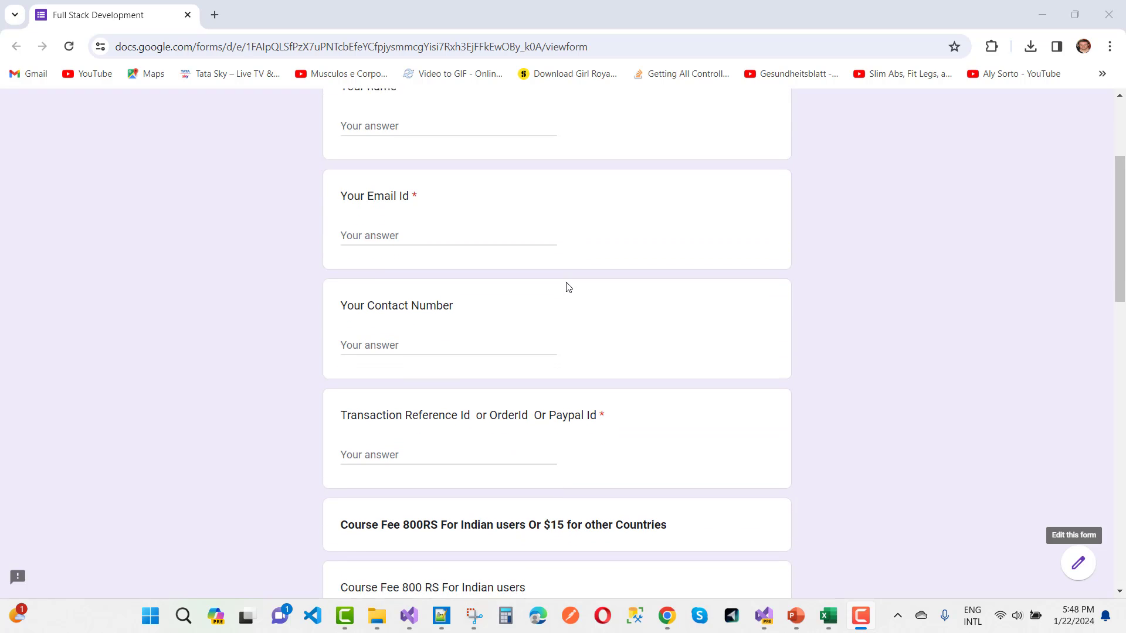
scroll(down, 3)
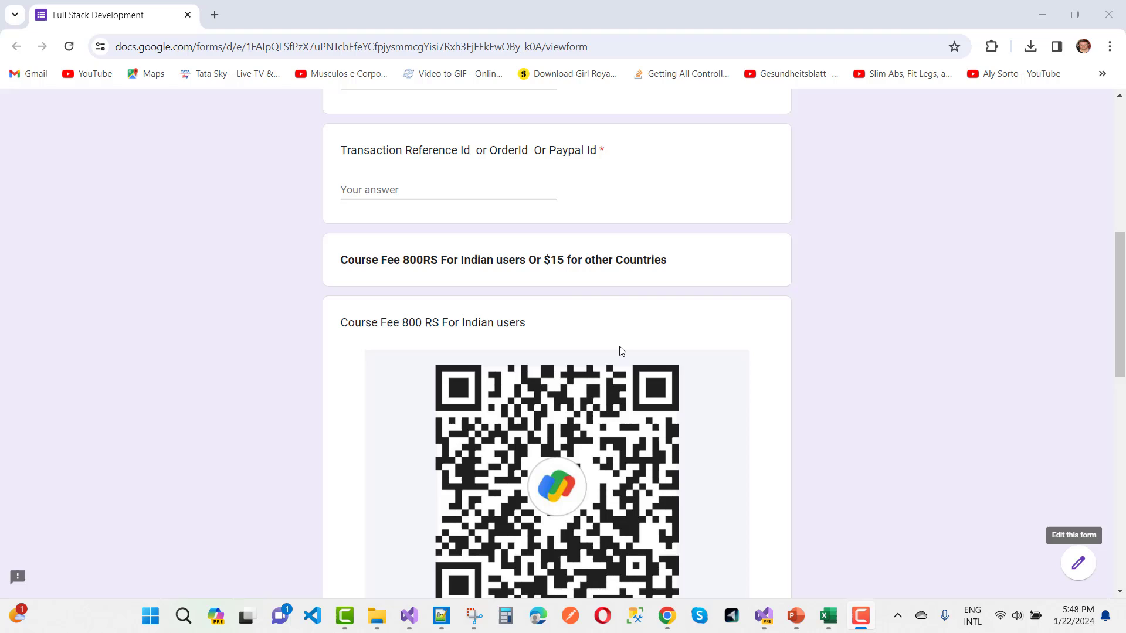
mouse_move(530, 309)
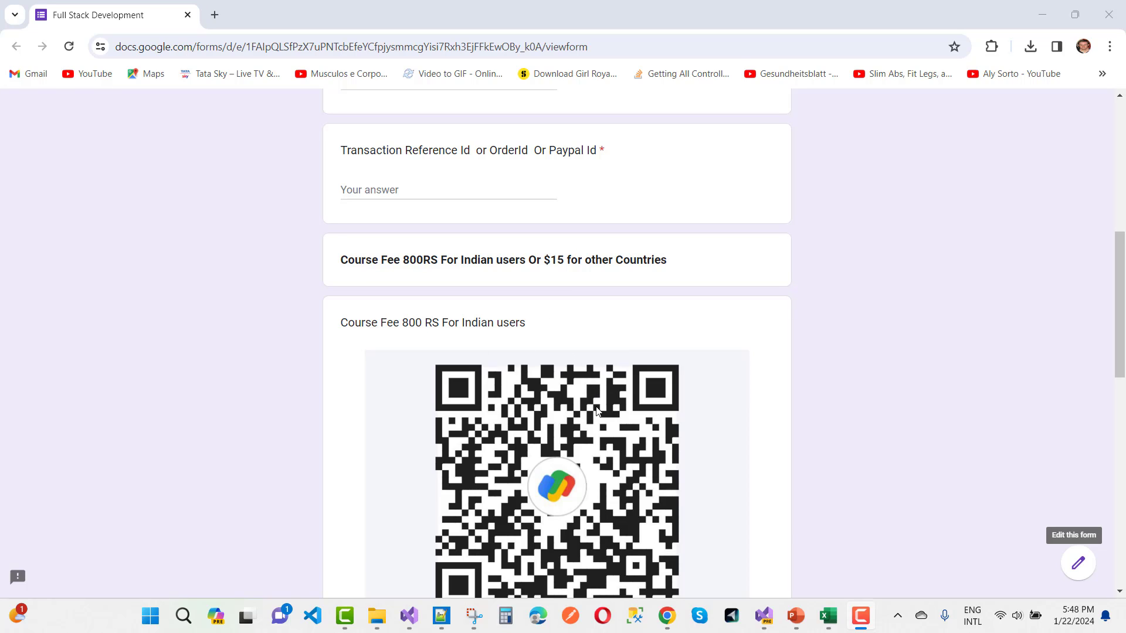
scroll(down, 3)
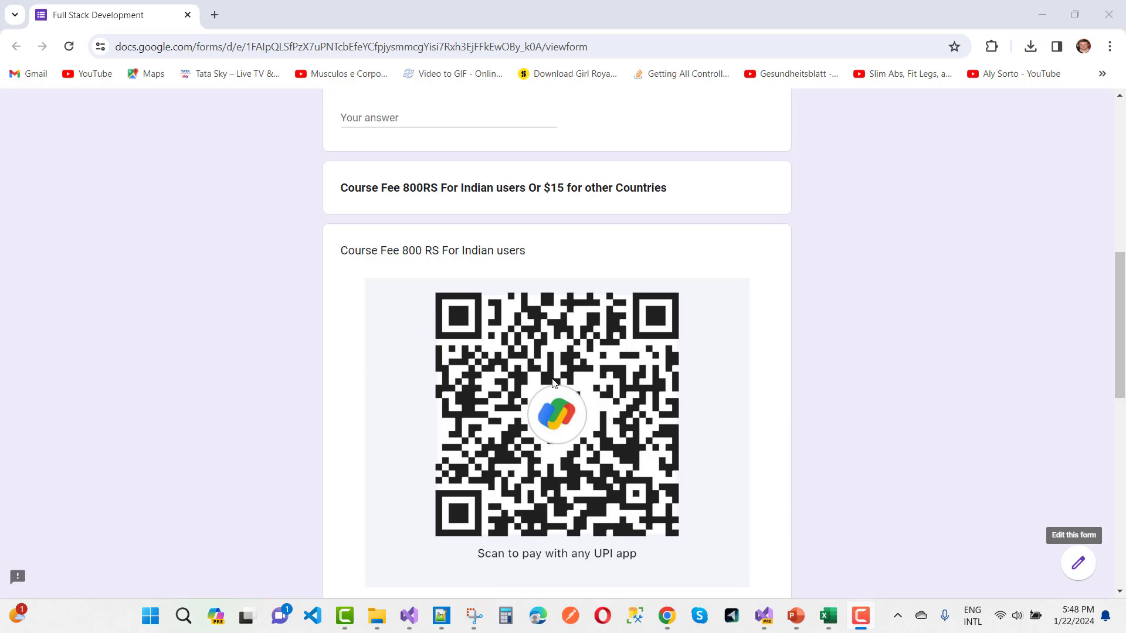
scroll(down, 3)
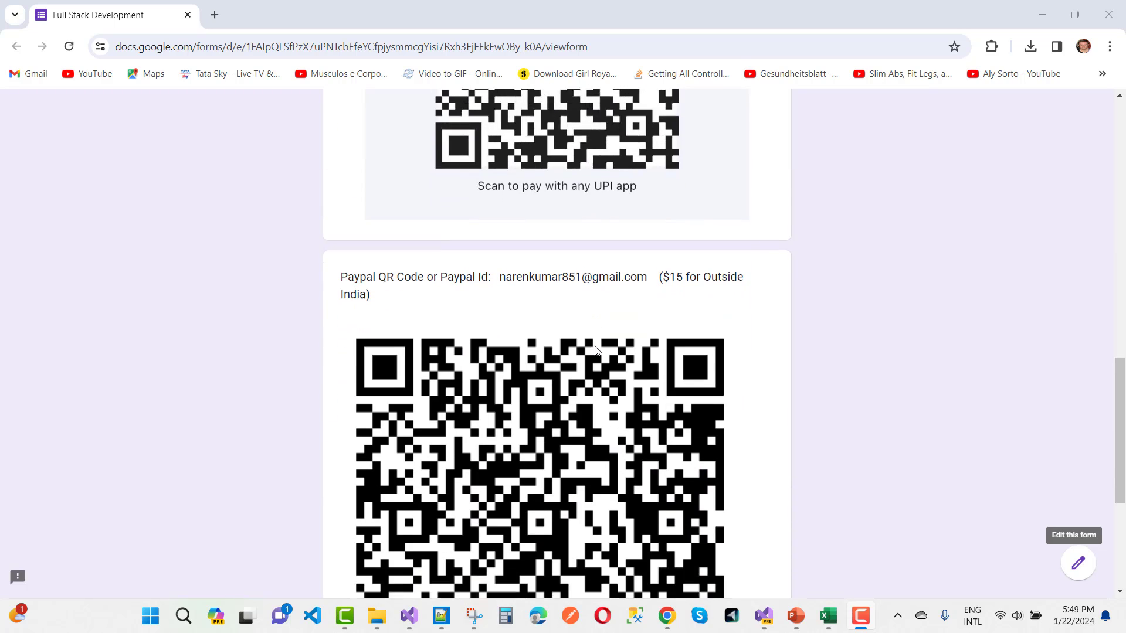
scroll(down, 3)
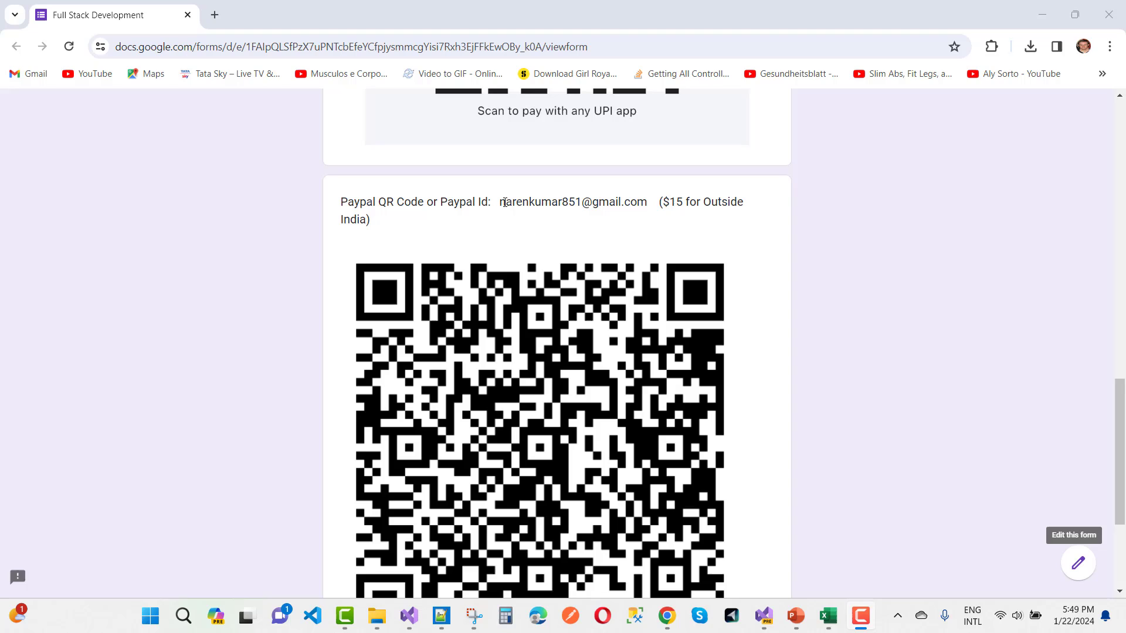
double_click(572, 202)
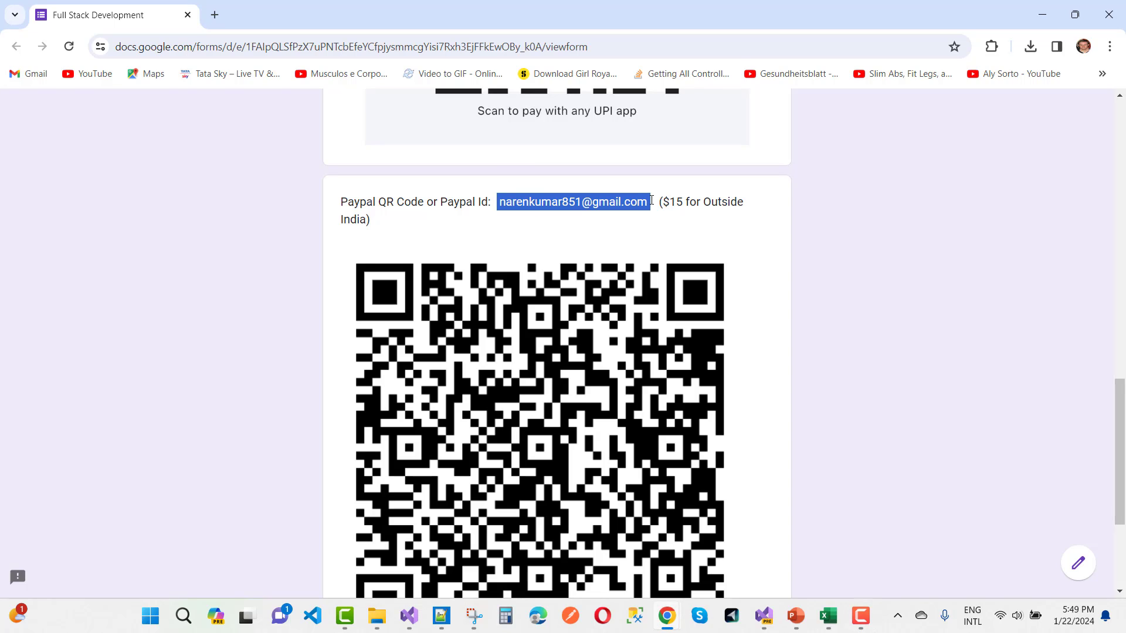
click(531, 201)
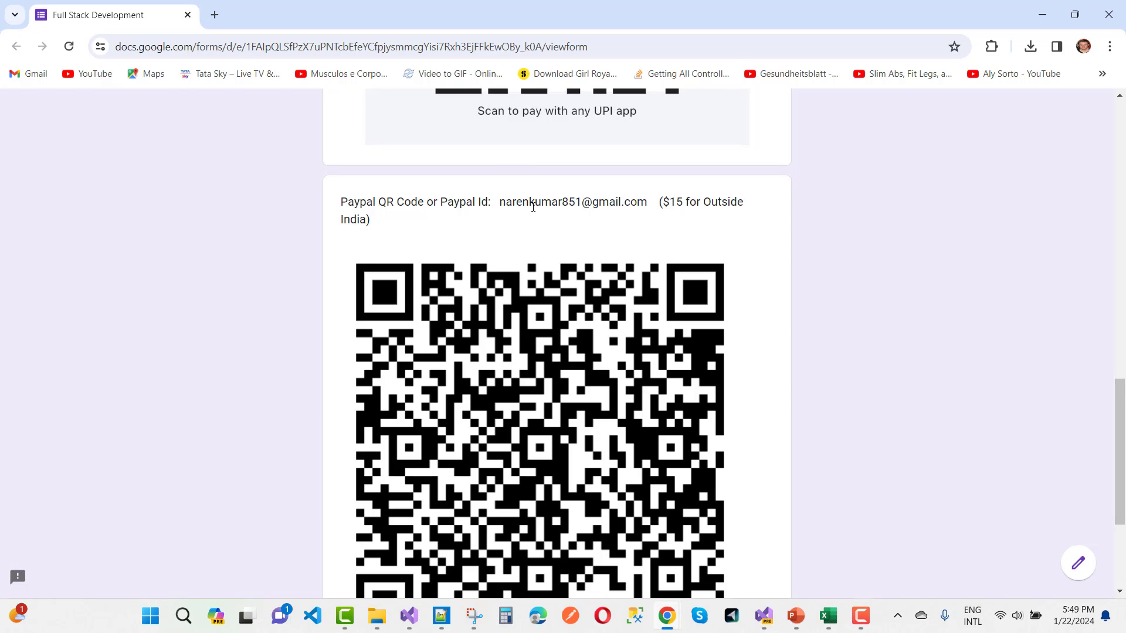
scroll(down, 3)
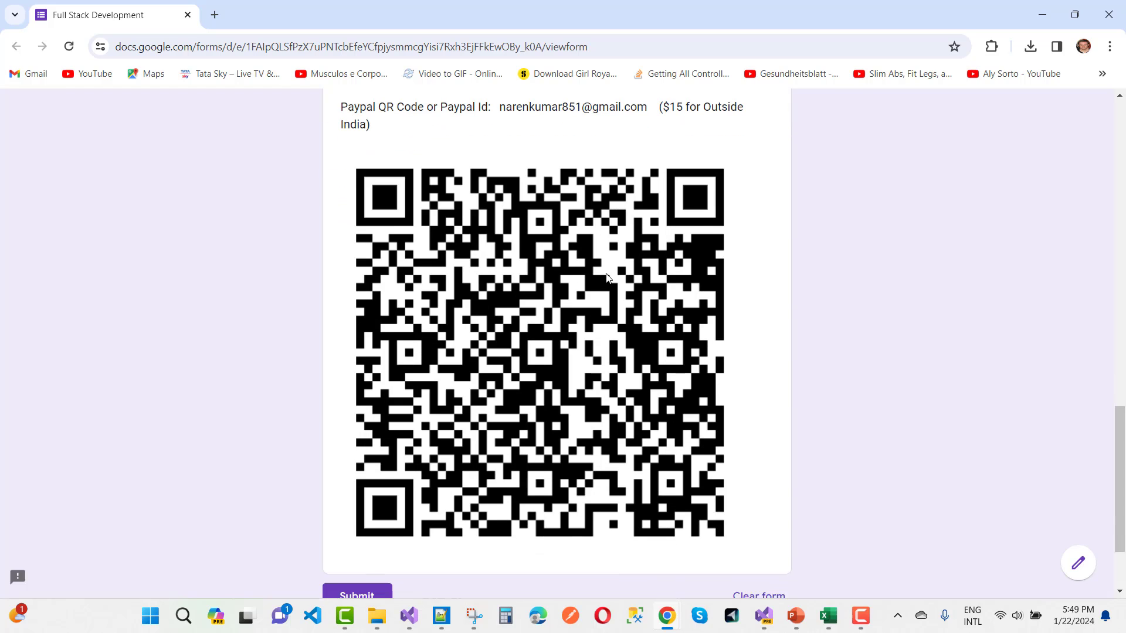
scroll(down, 3)
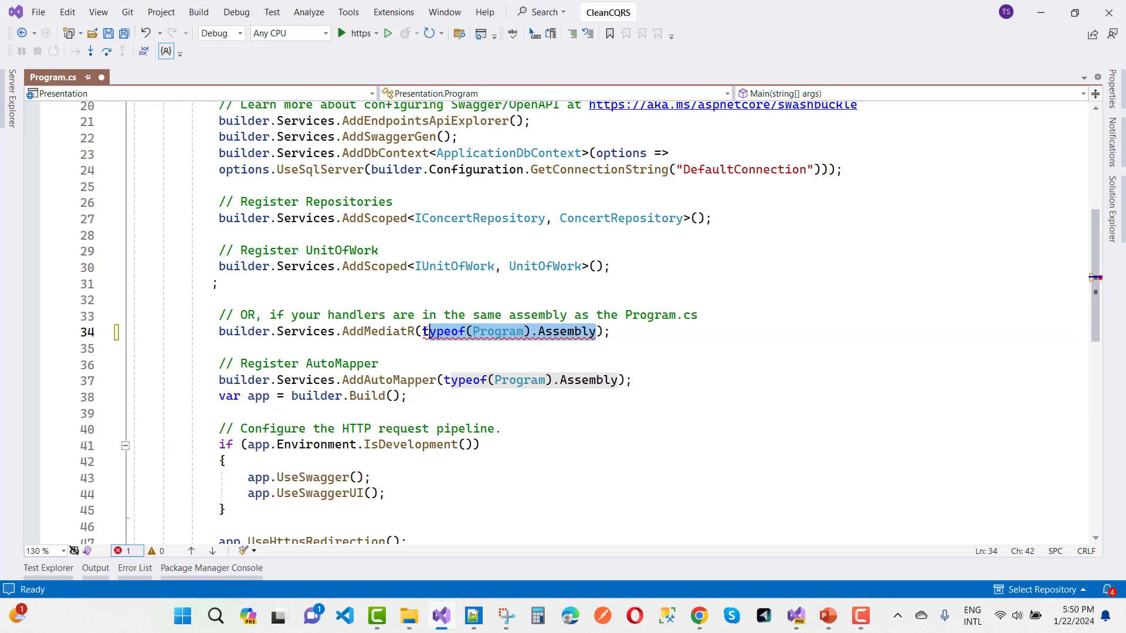
mouse_move(443, 330)
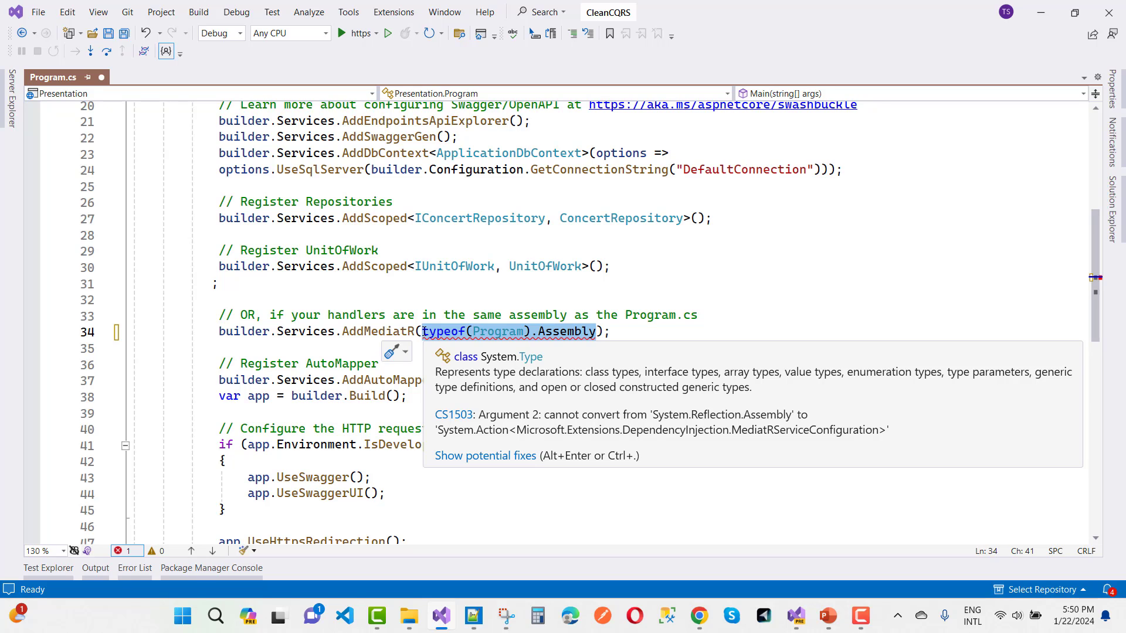
Start the lambda cfg => cfg.RegisterServicesFromAssemblies( as the AddMediatR argument
text(cfg)
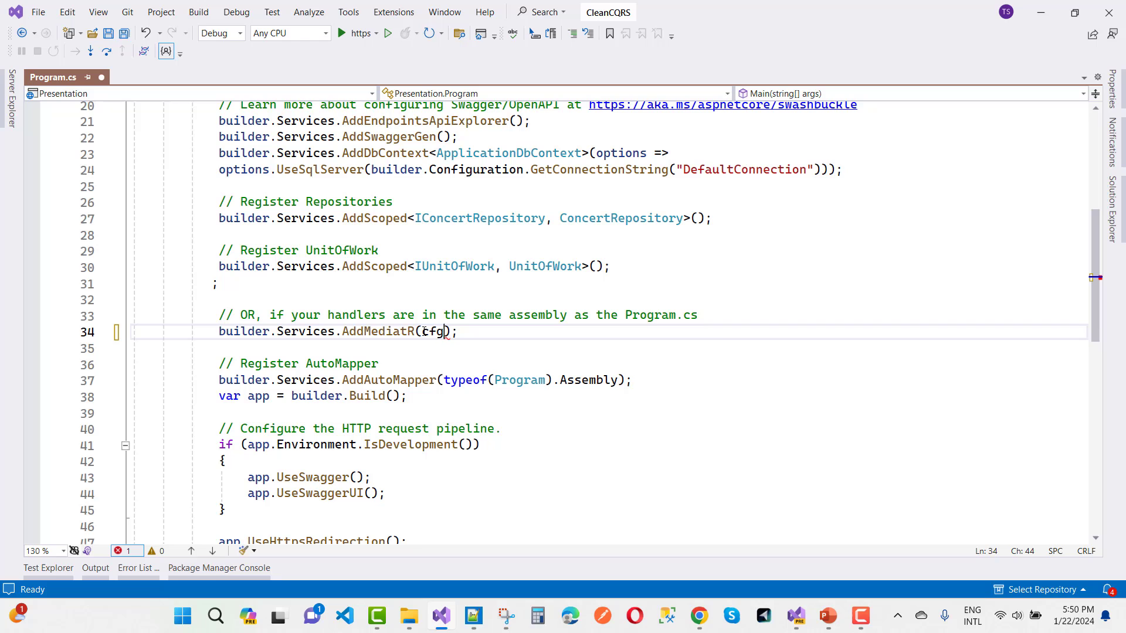
text(=>)
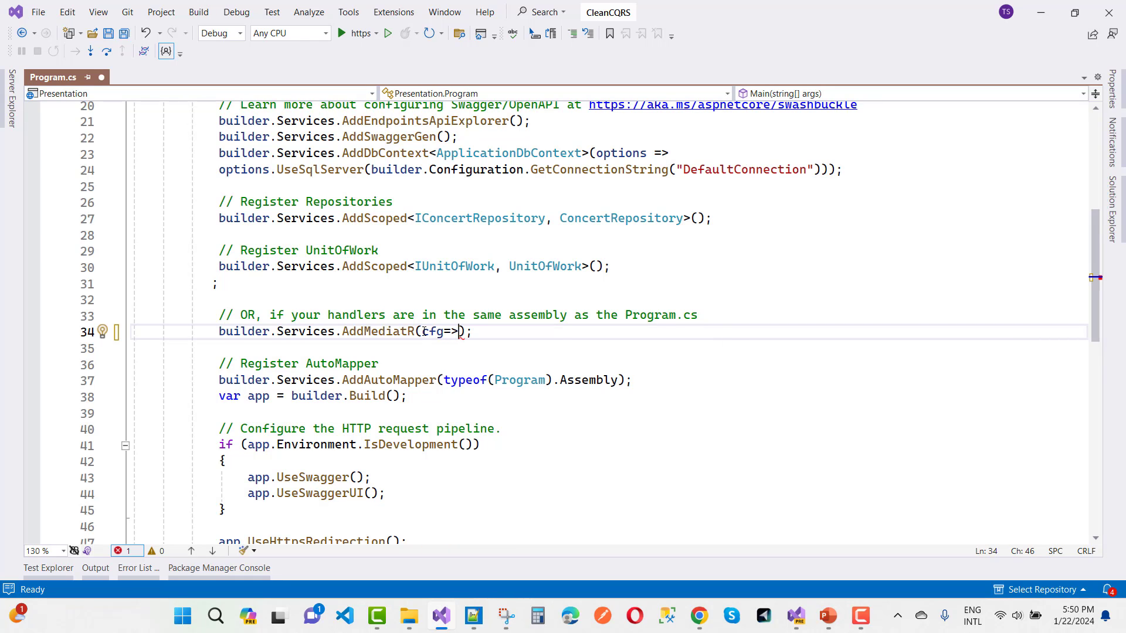
text(cfg.)
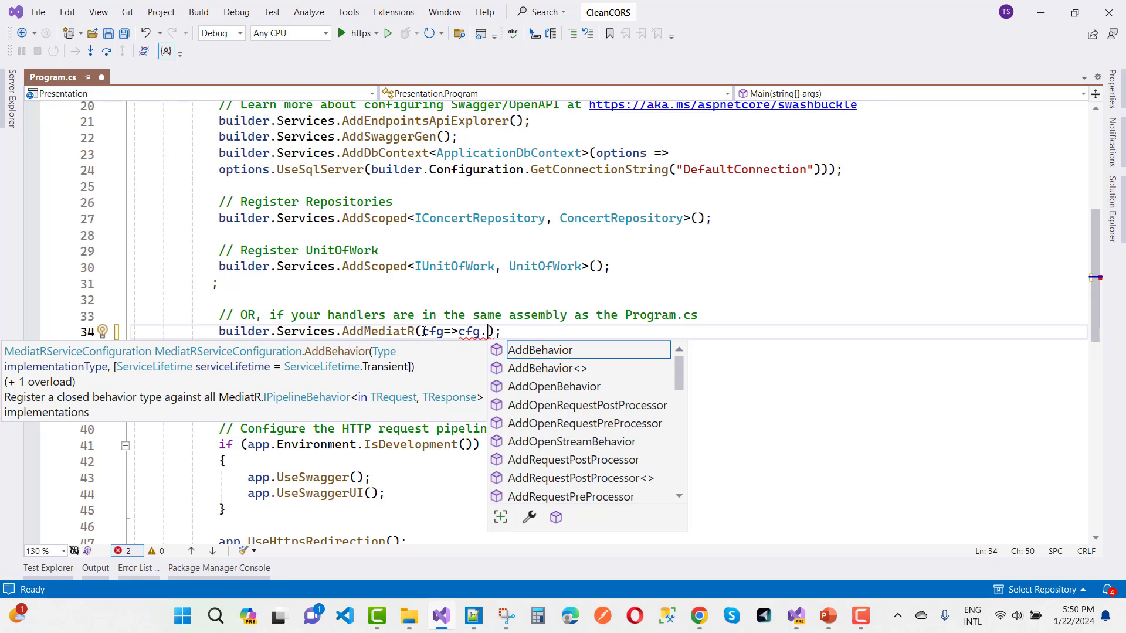
text(RegisterServicesFromAssemblies)
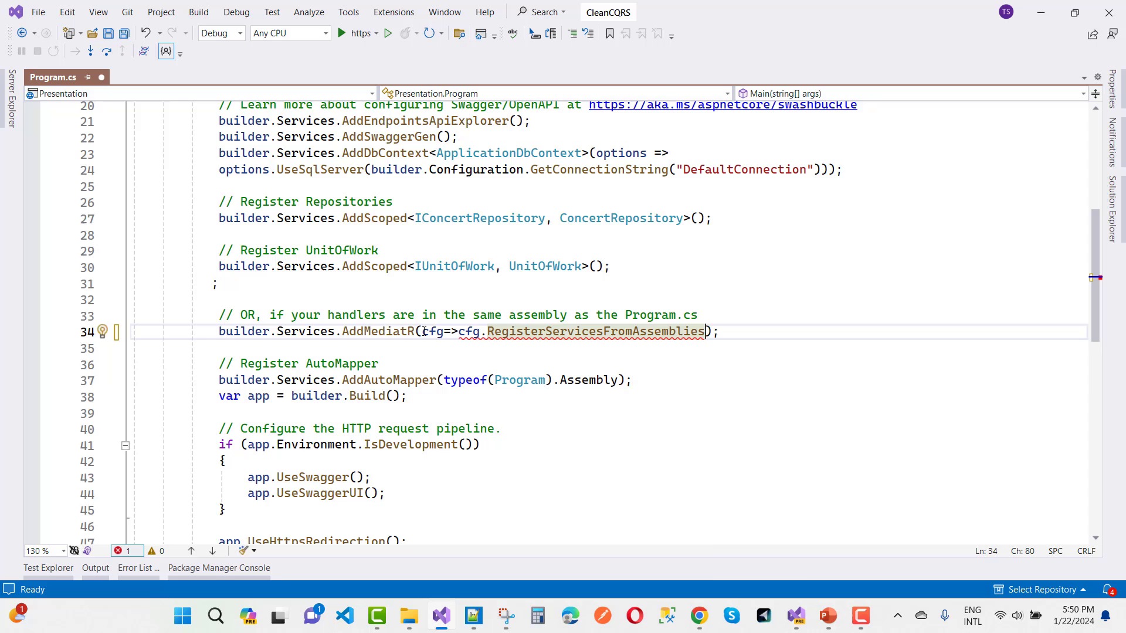
text(()
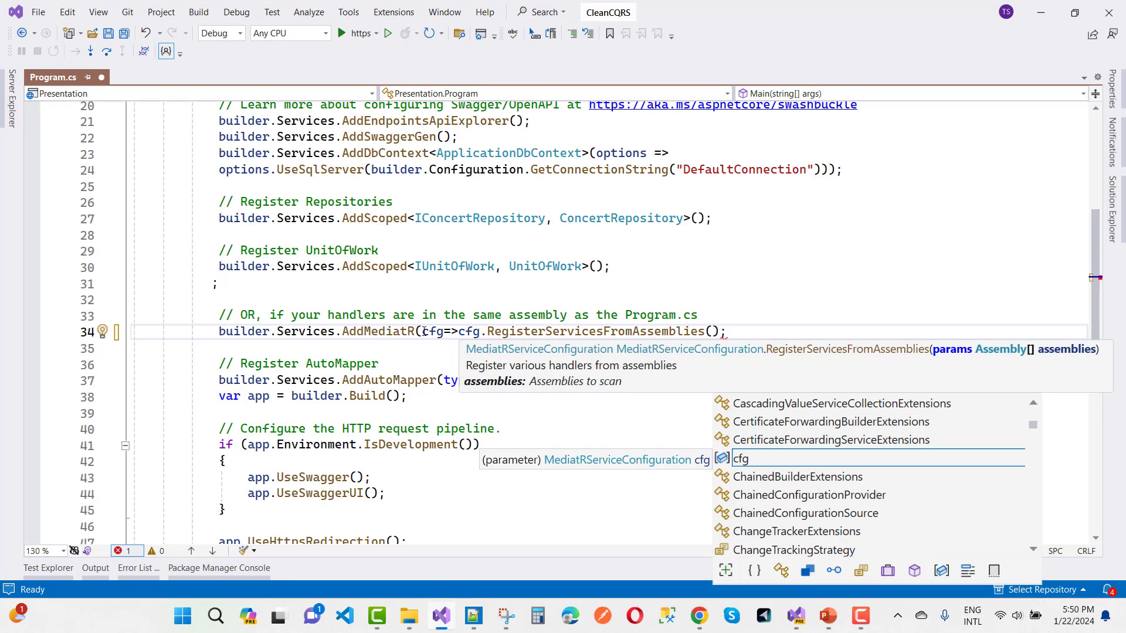
Complete the argument with Assembly.GetExecutingAssembly() so services register from the executing assembly
text(Assembly)
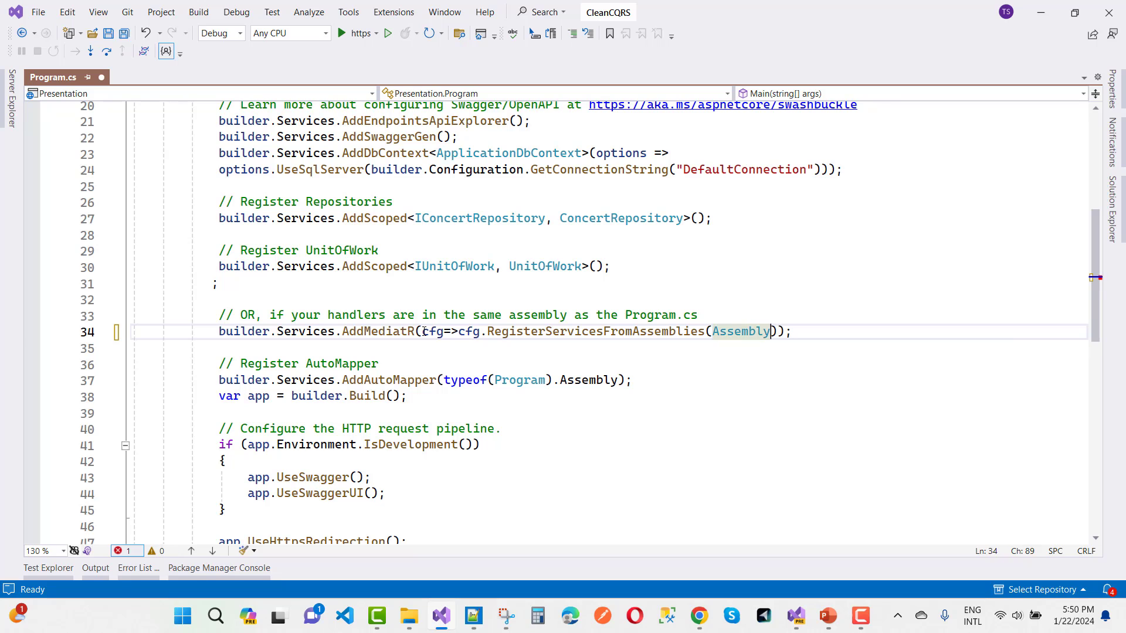
text(.)
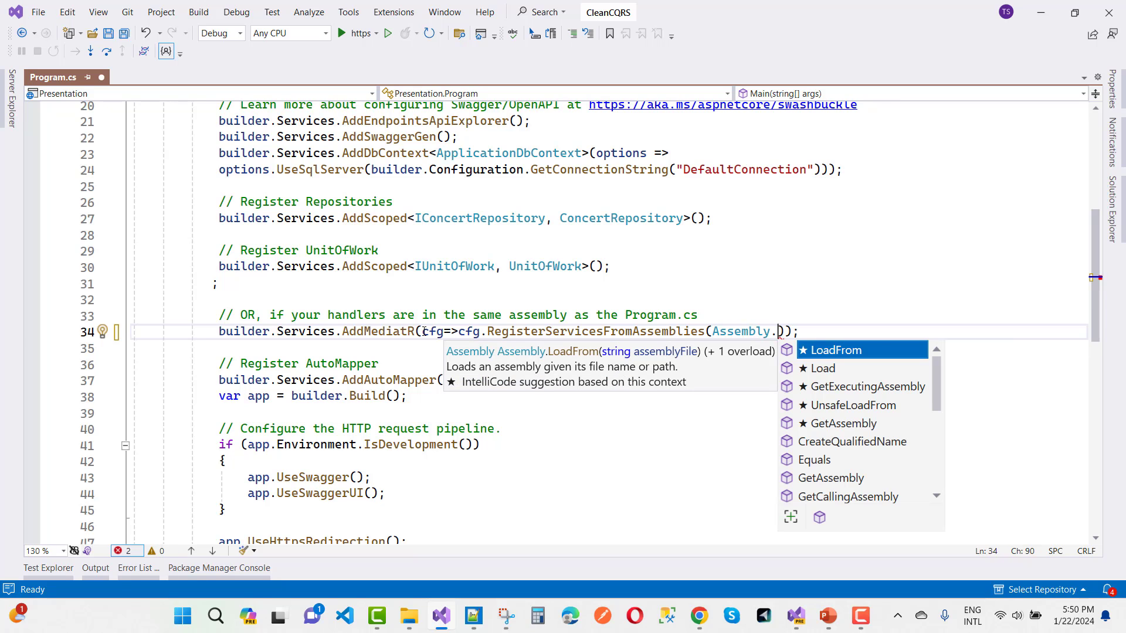
text(GetExecutingAssembly)
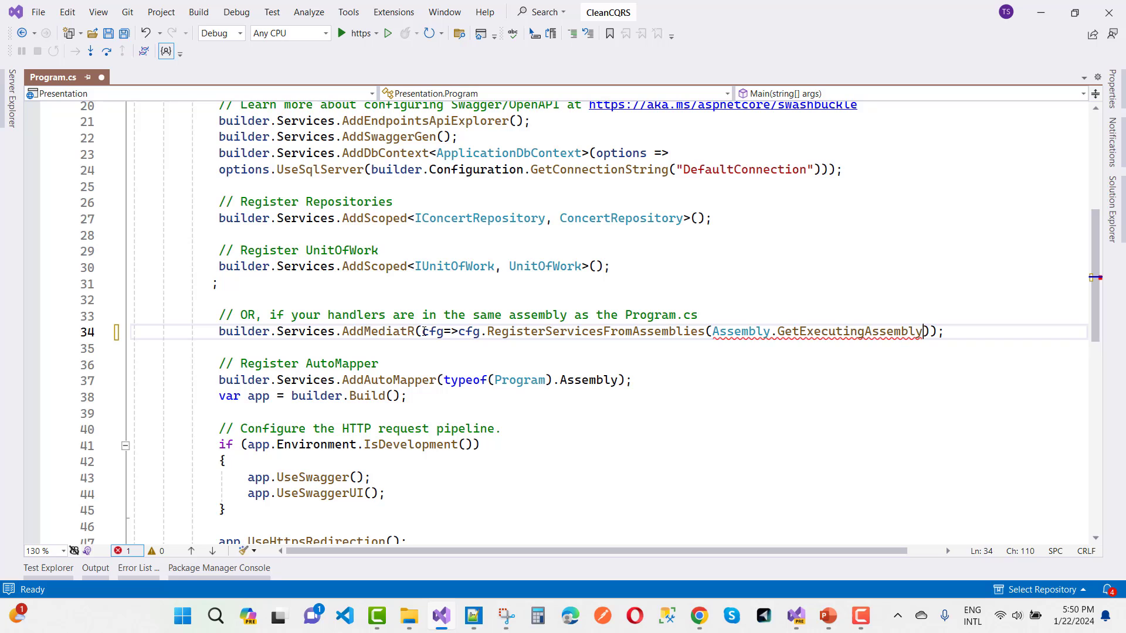
text(())
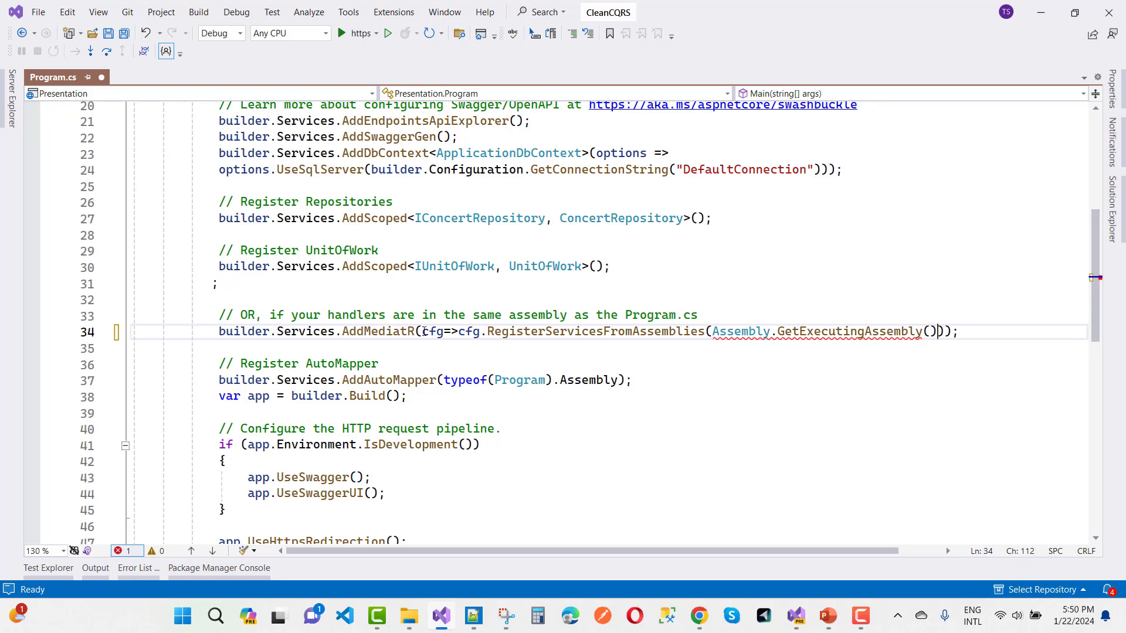